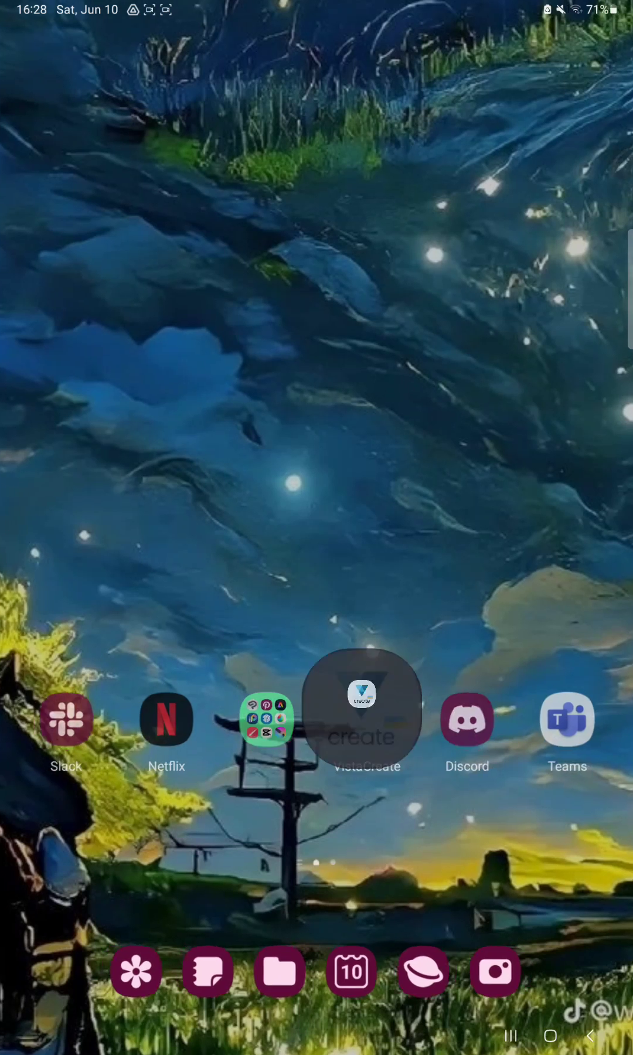
Launch VistaCreate from the Android home screen.
click(361, 719)
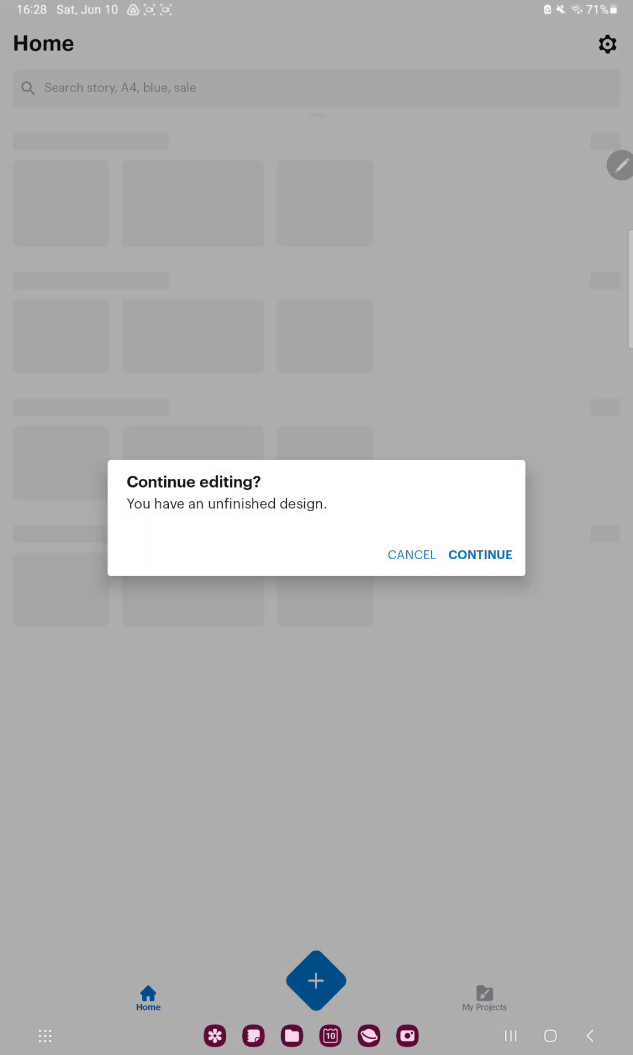
Dismiss the unfinished-design prompt and start a new eBay Store Billboard under Covers & Headers.
click(411, 554)
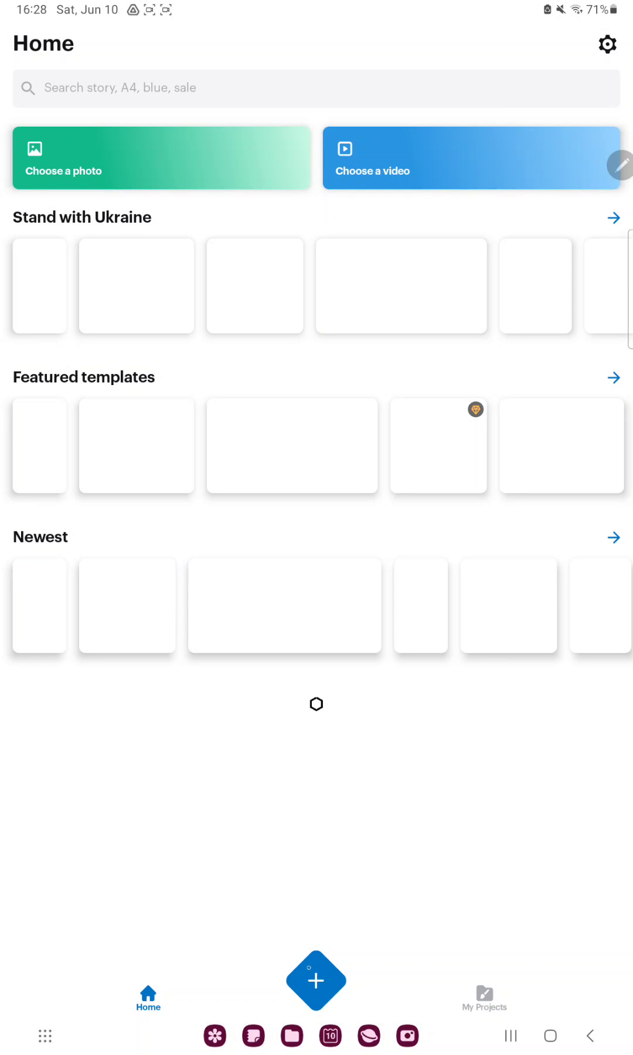
click(316, 981)
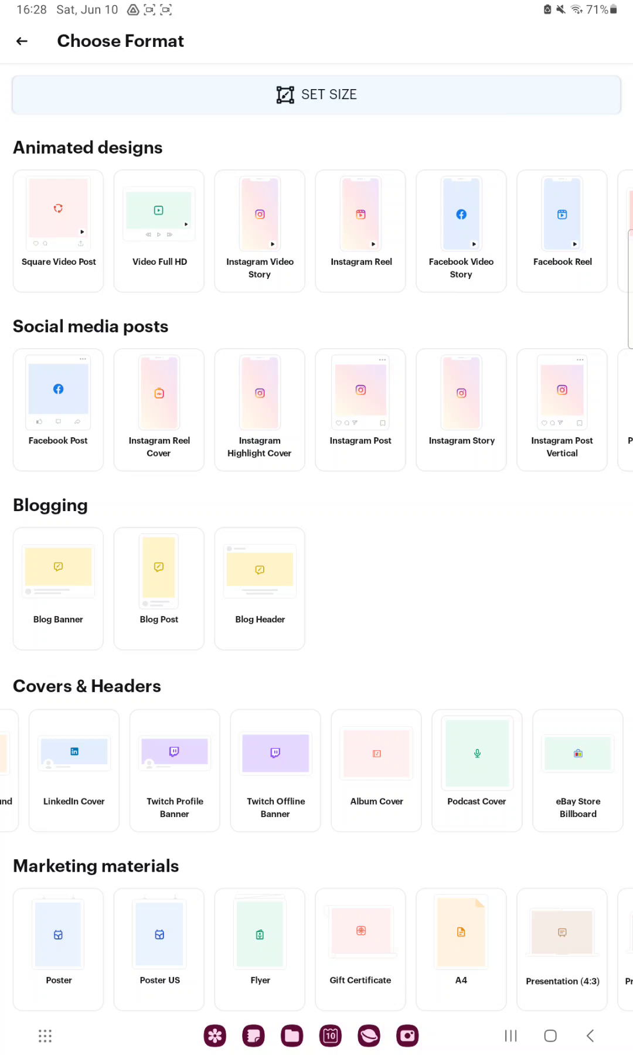
click(577, 772)
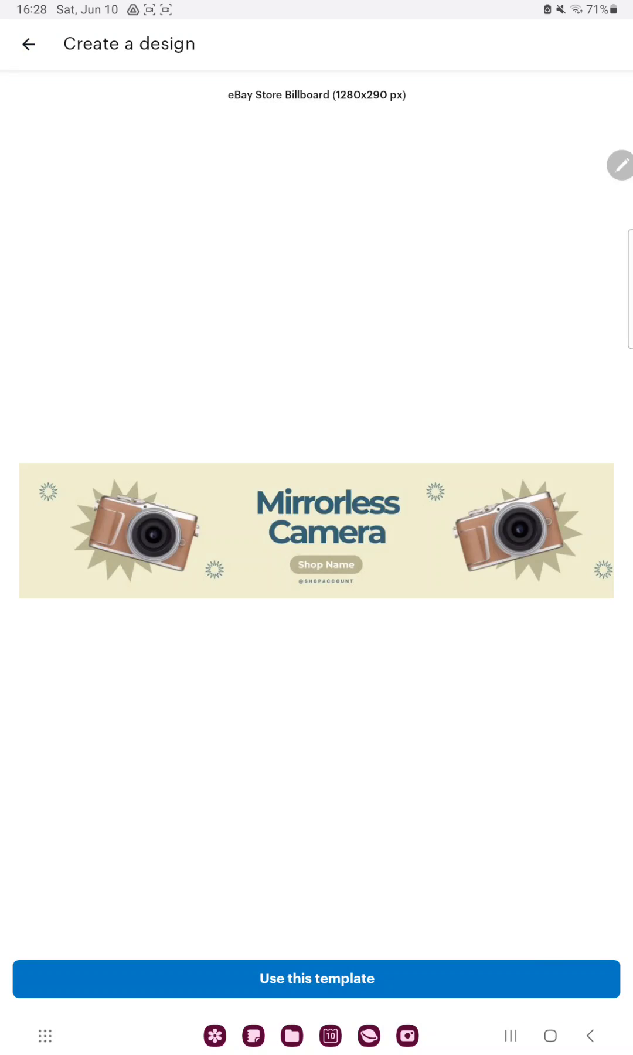
Use the Mirrorless Camera template, browse Photos and Uploads, and return without adding a photo.
click(316, 979)
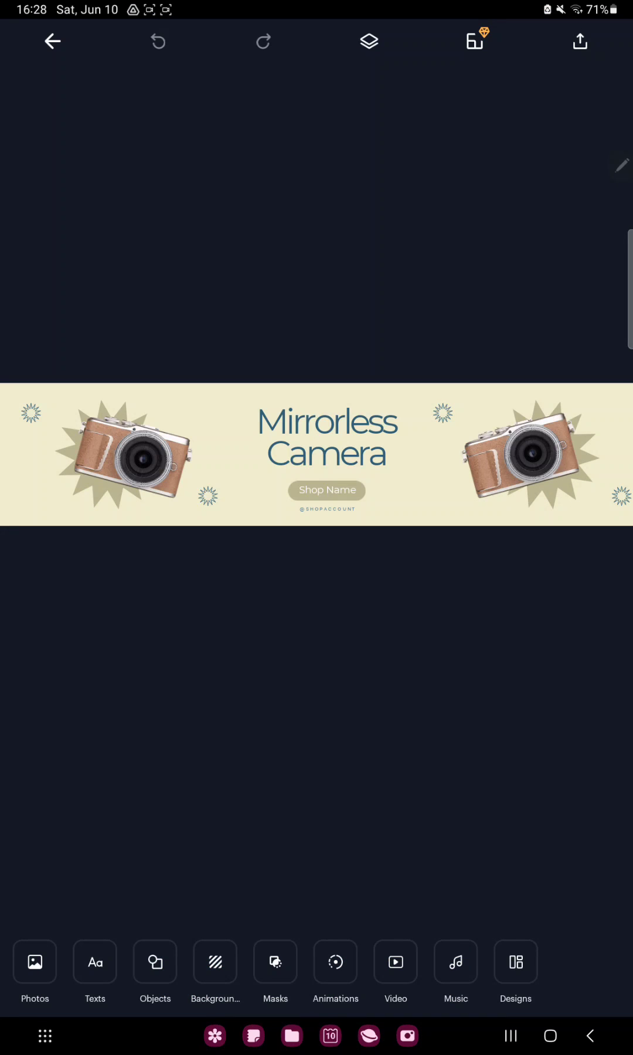
click(34, 968)
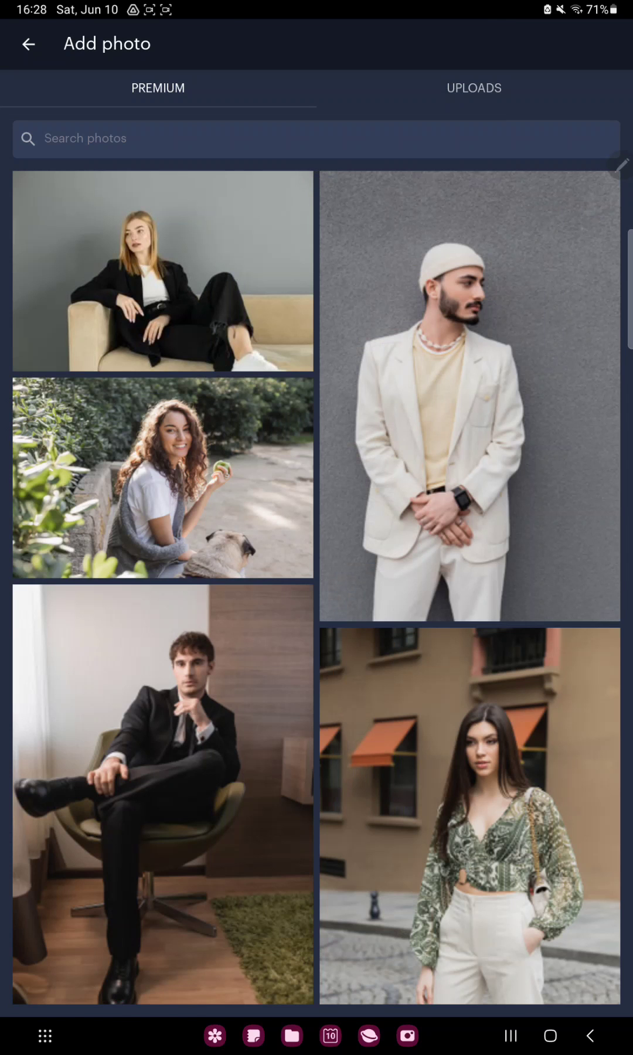
click(474, 88)
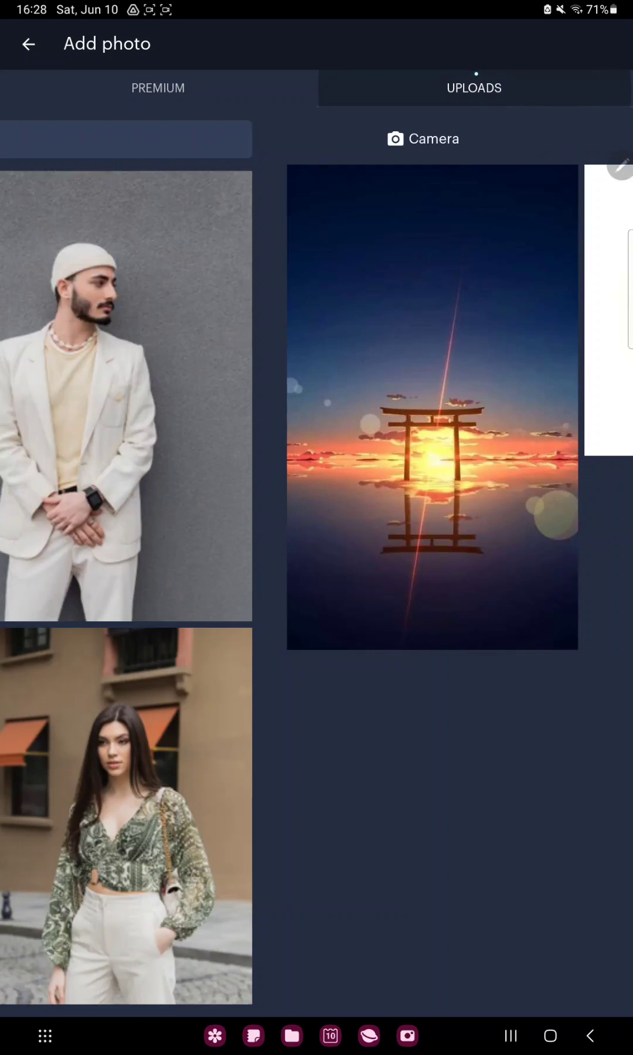
click(28, 43)
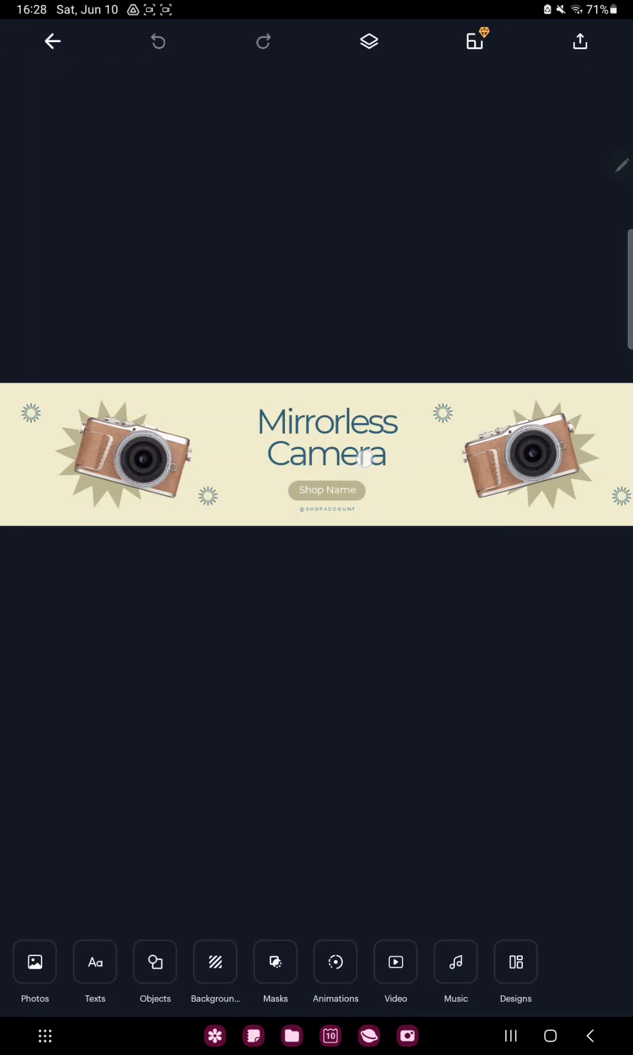
Restyle the Mirrorless Camera heading to font size 107 and confirm.
click(327, 437)
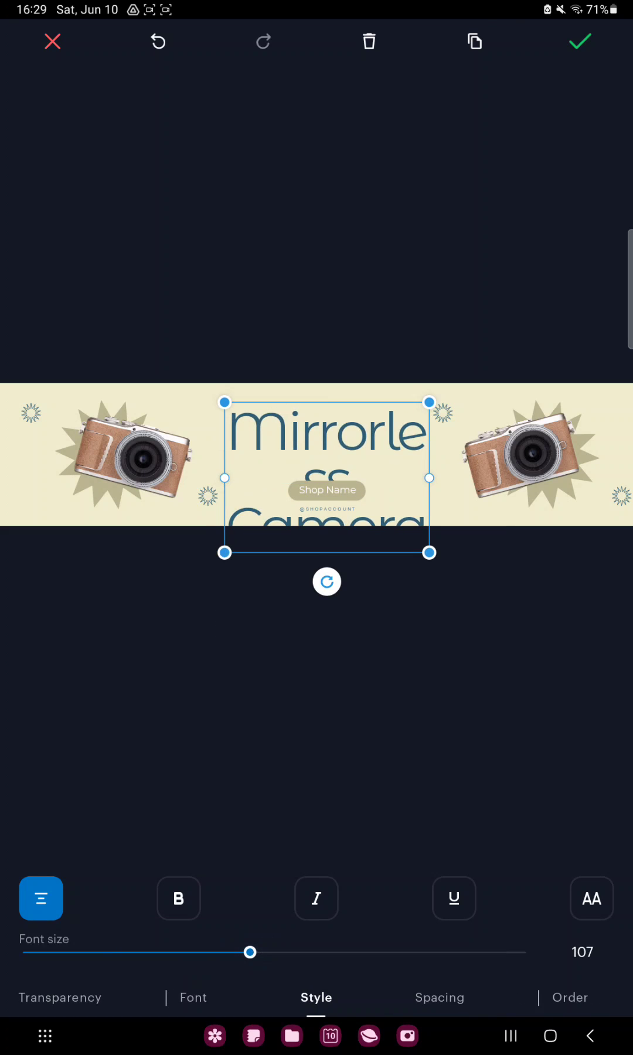
click(579, 42)
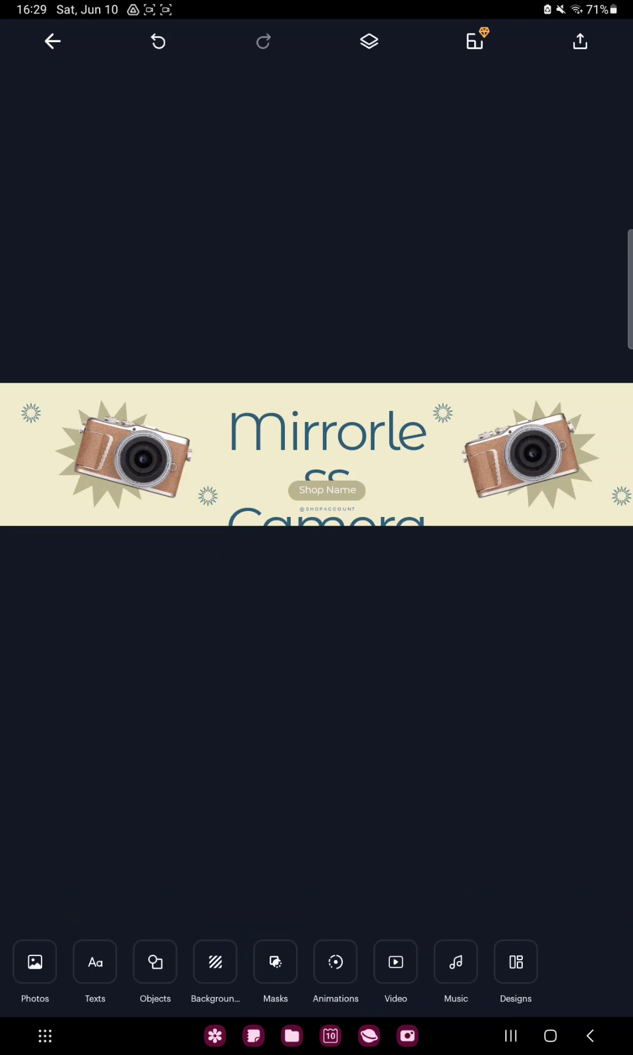
Place the orange popsicle ice-cream object from Recent onto the billboard.
click(153, 972)
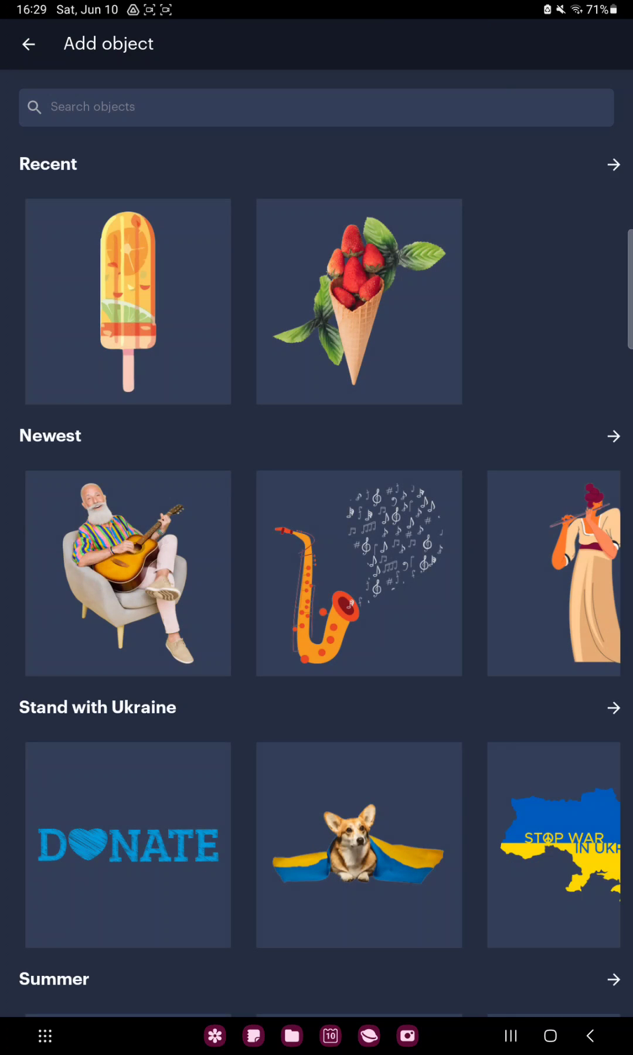
click(128, 302)
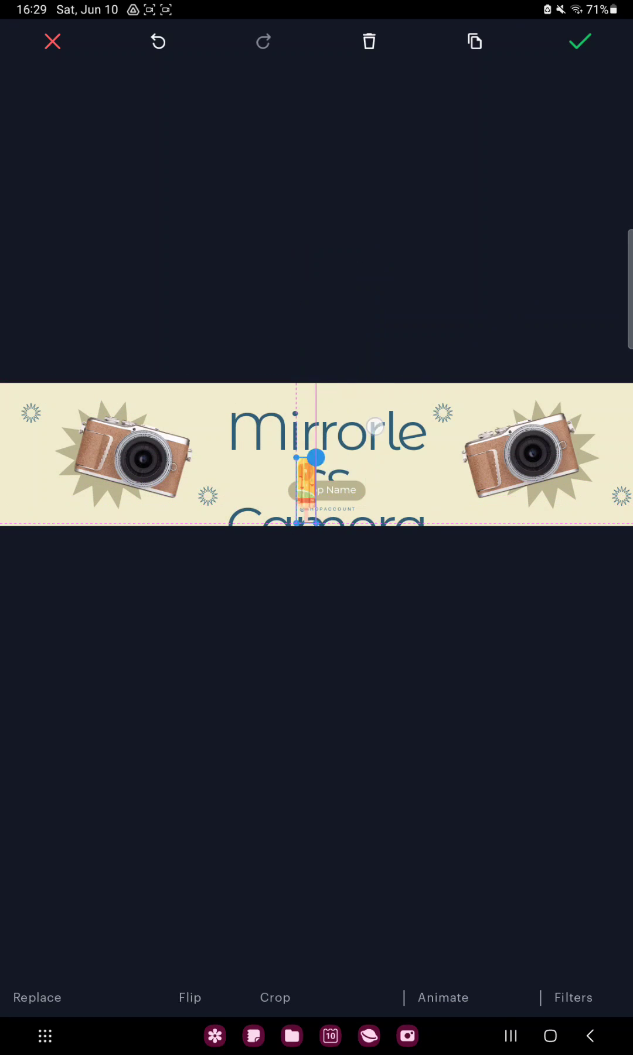
click(579, 42)
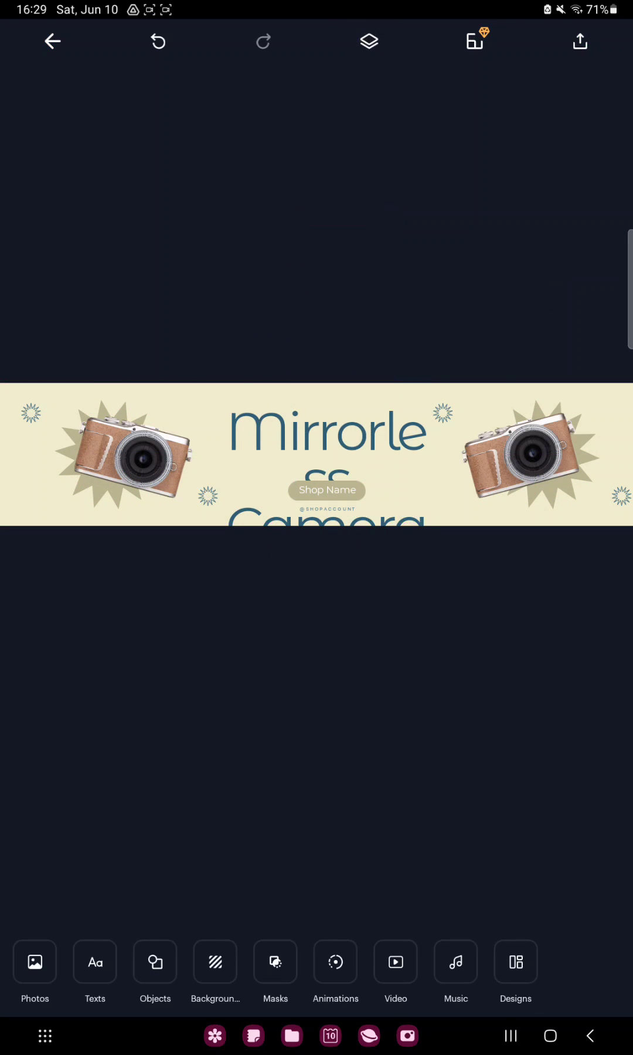
Add a track from the Recent list in the music library to the design.
click(334, 973)
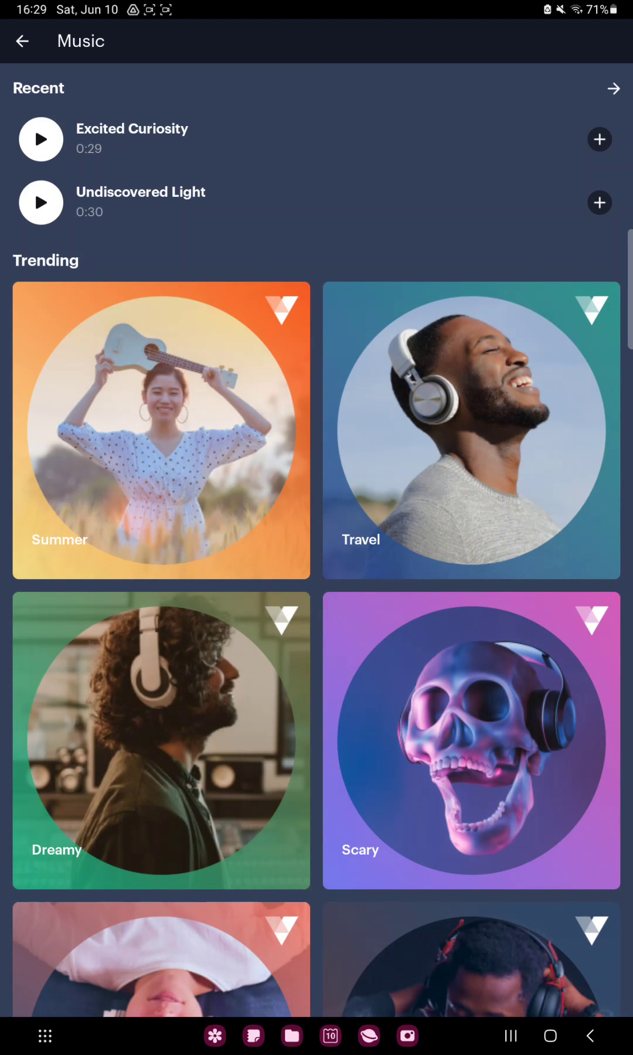
click(23, 41)
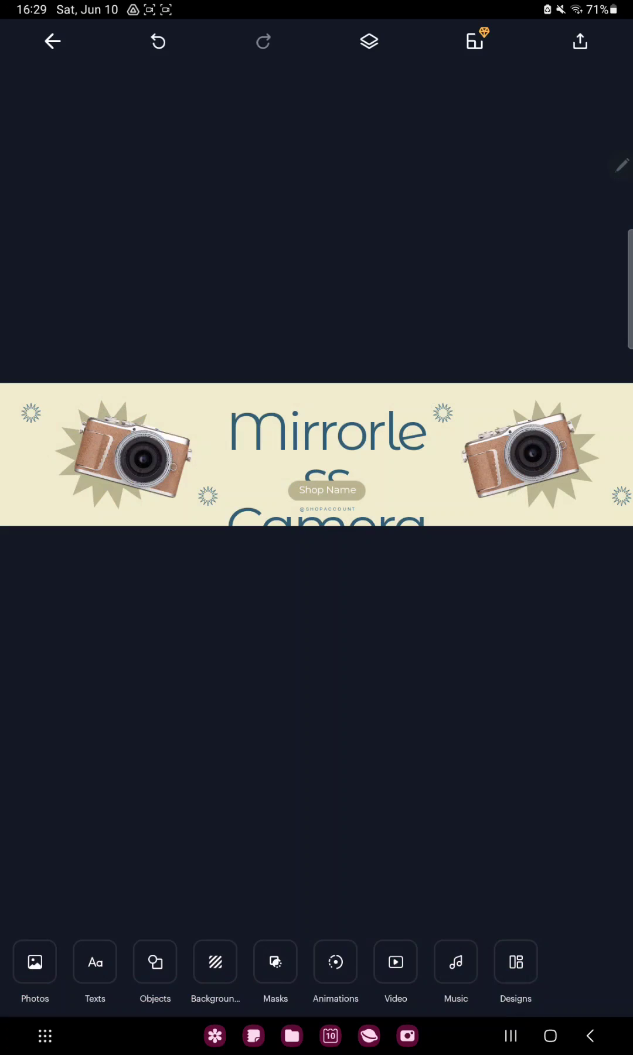